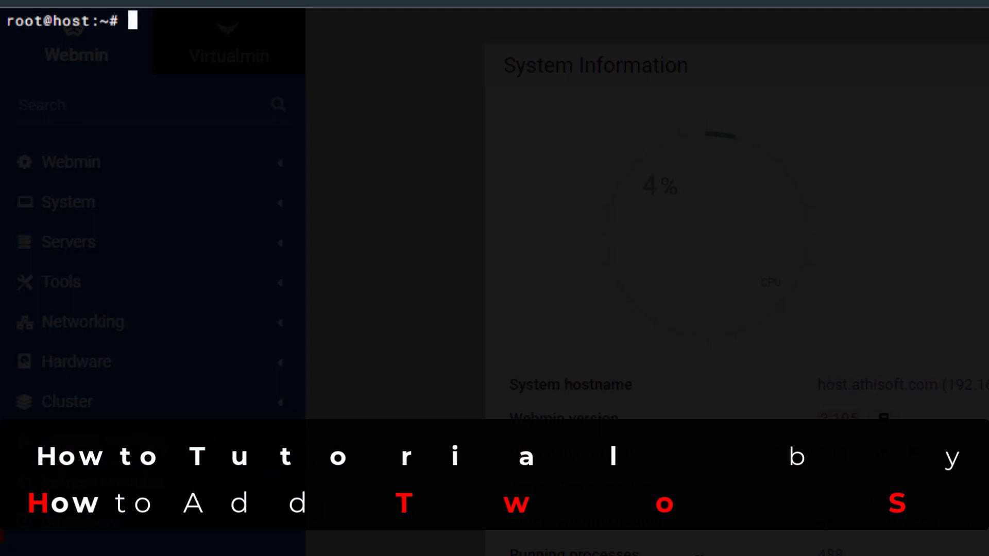
# Install the libauthen-oath-perl package with apt-get install -y in the terminal.
pyautogui.write('apt-')
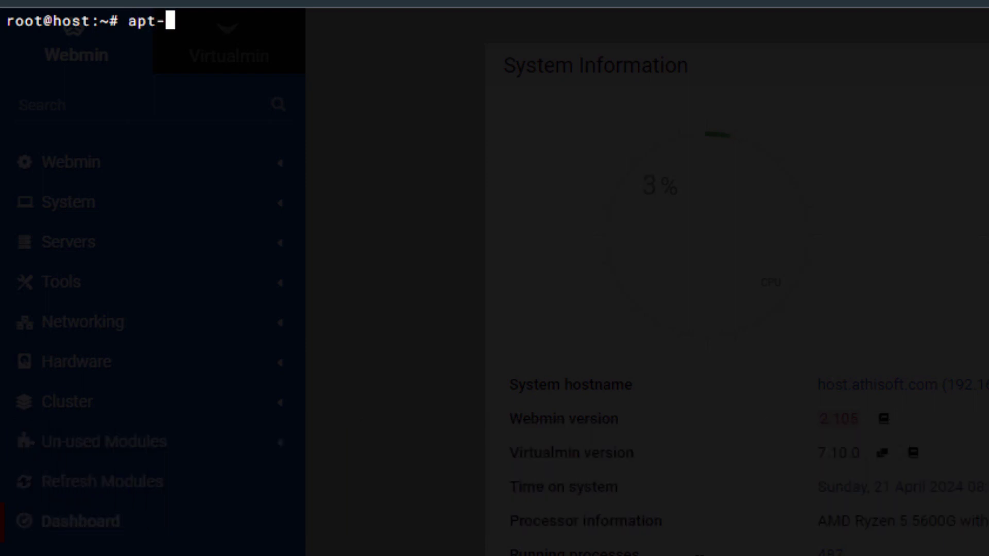
pyautogui.write('get i')
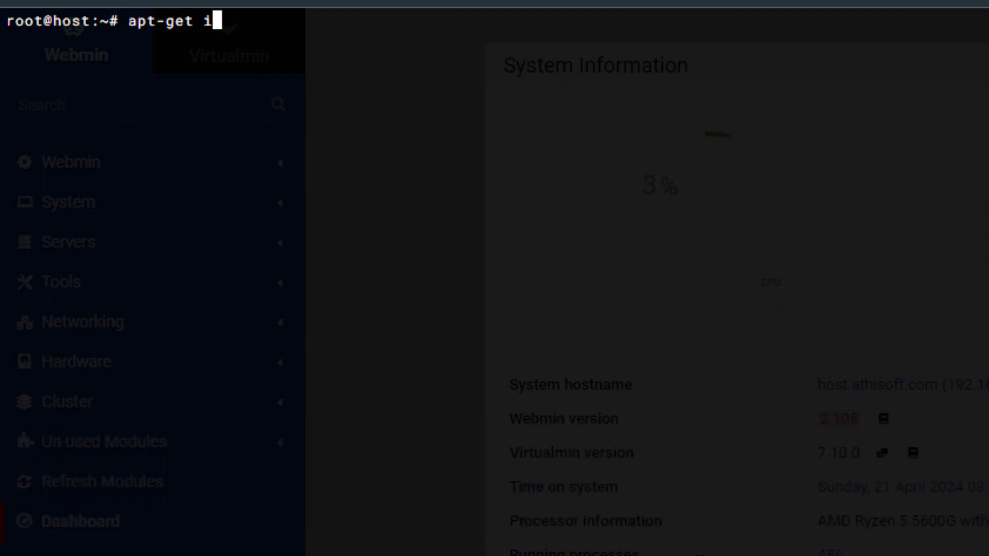
pyautogui.write('nstall l')
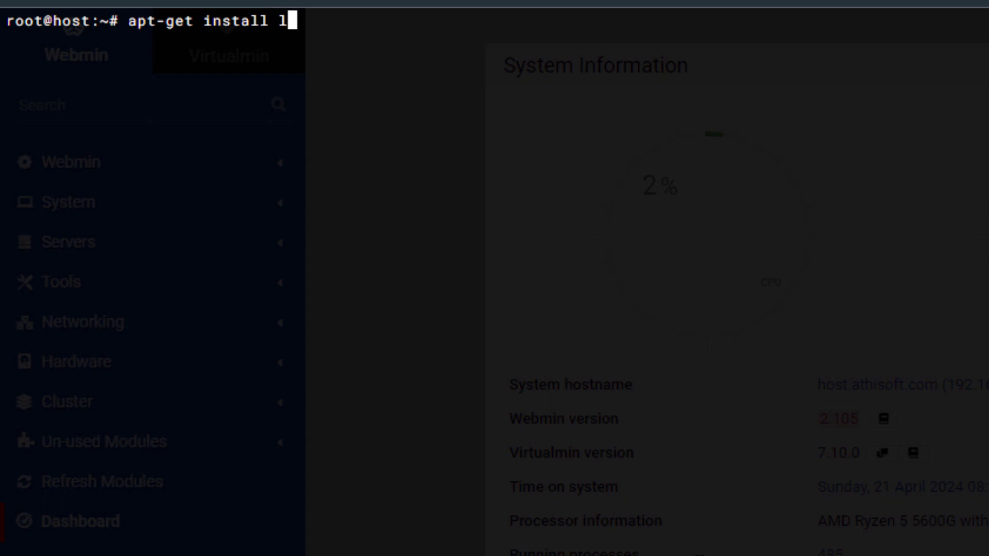
pyautogui.write('ibau')
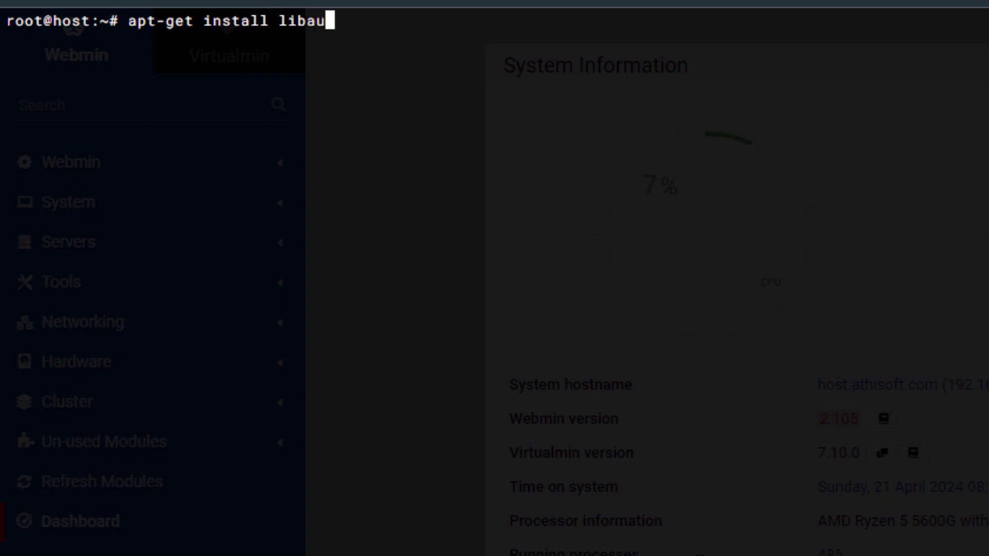
pyautogui.write('t')
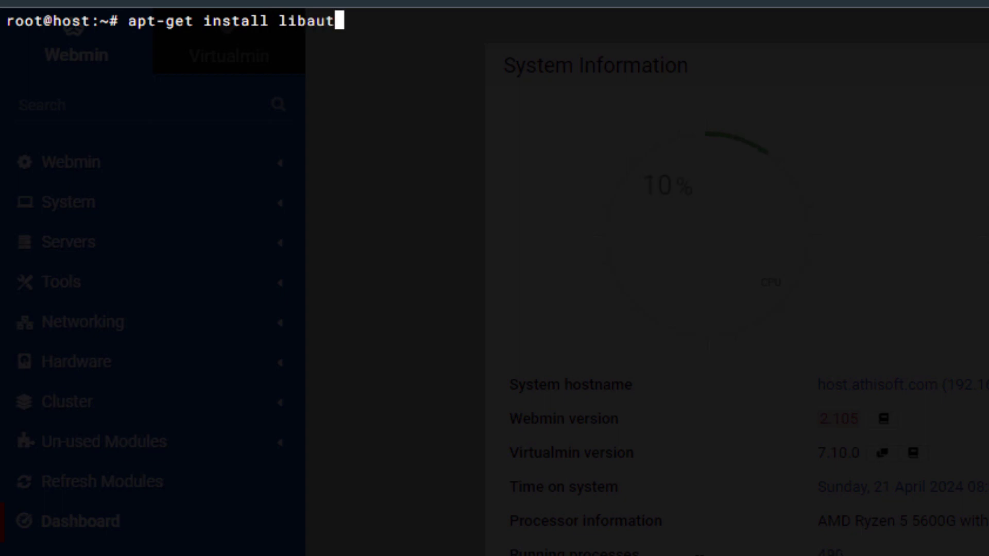
pyautogui.write('hen-')
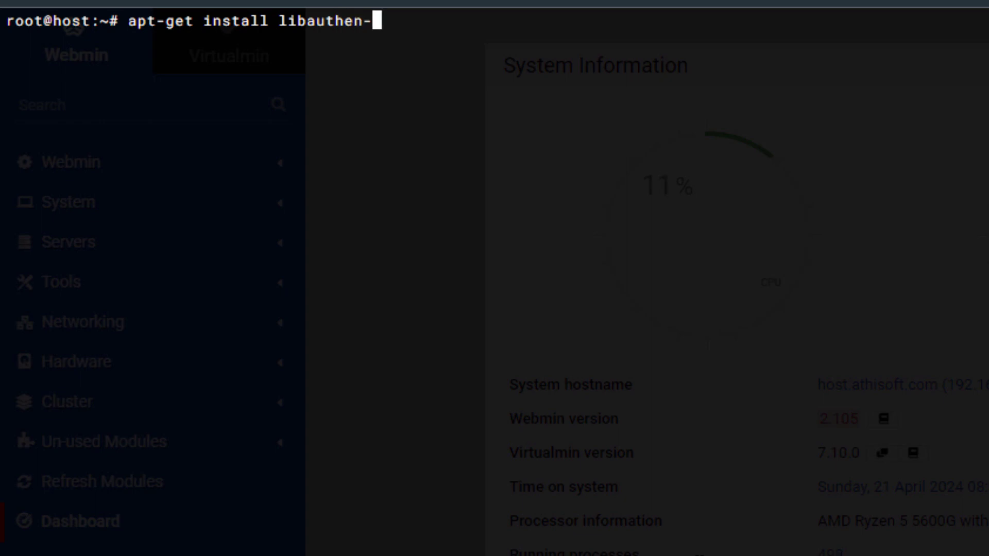
pyautogui.write('oa')
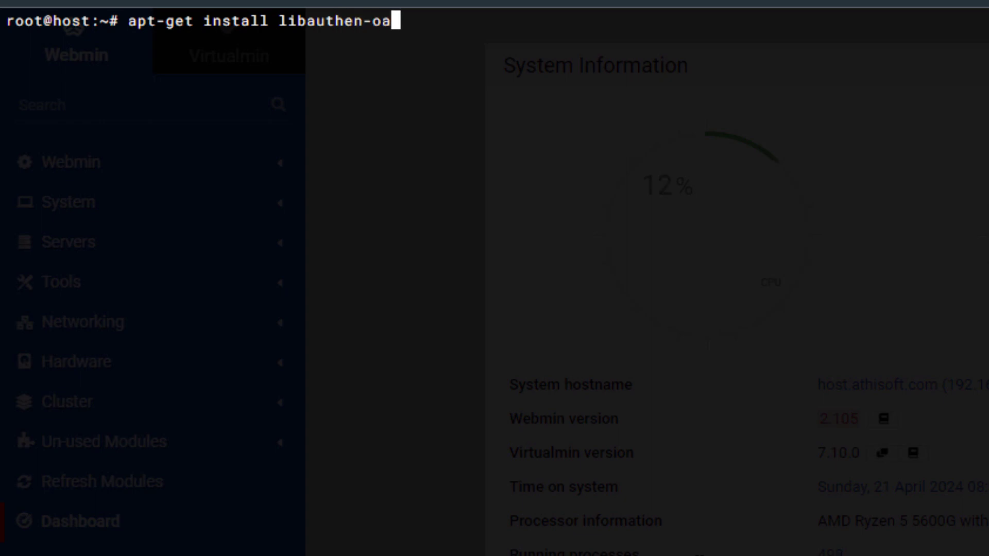
pyautogui.write('th-p')
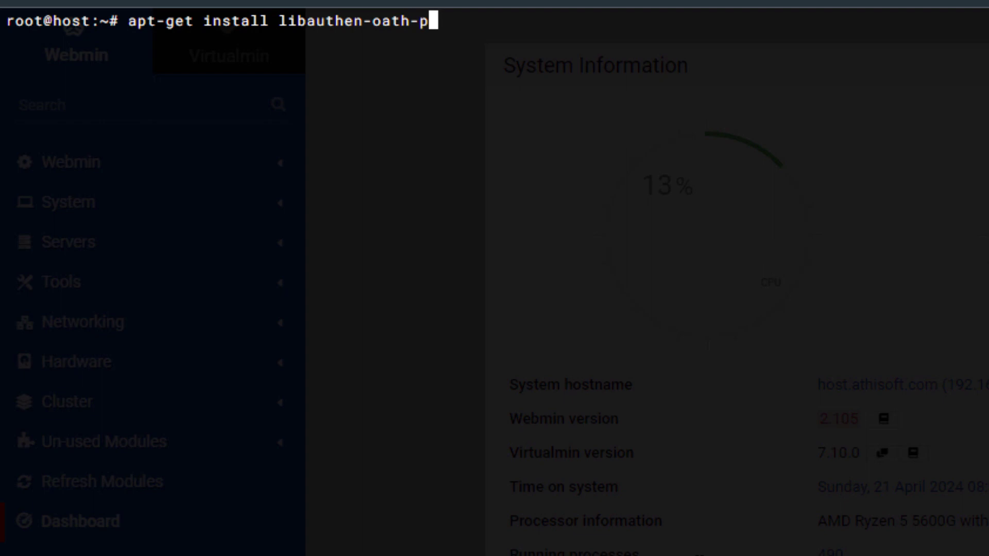
pyautogui.write('erl -')
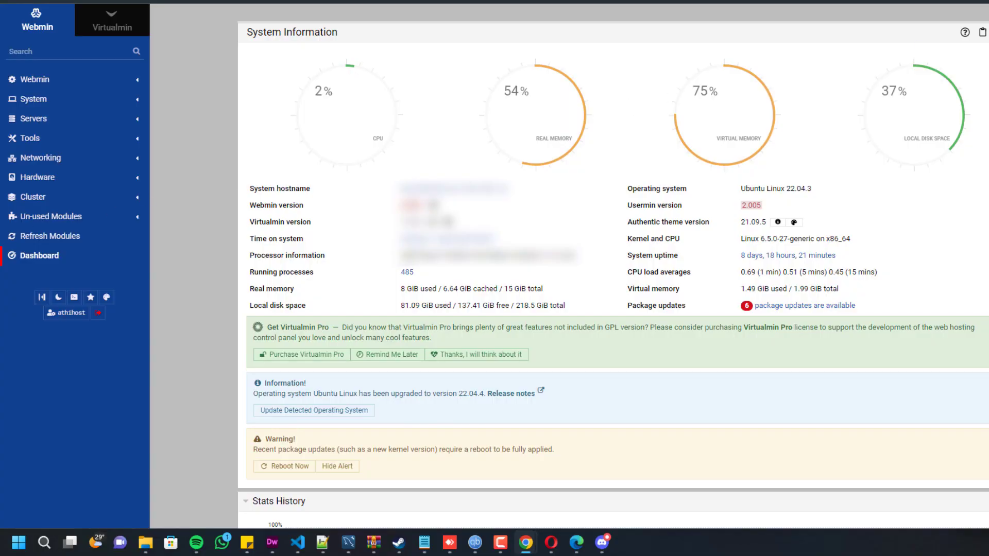
pyautogui.moveTo(222, 138)
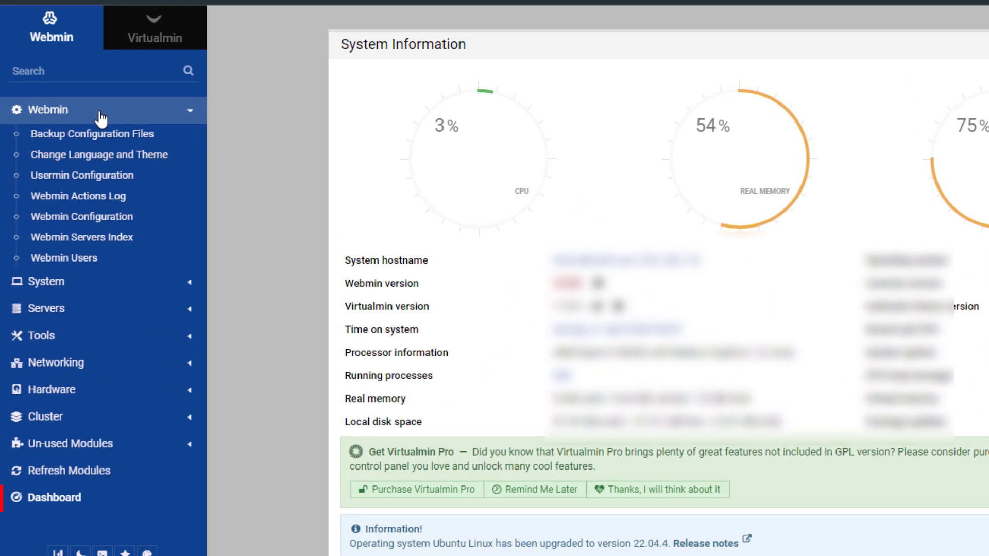
# Go to Webmin Configuration and open its Two-Factor Authentication page.
pyautogui.click(82, 216)
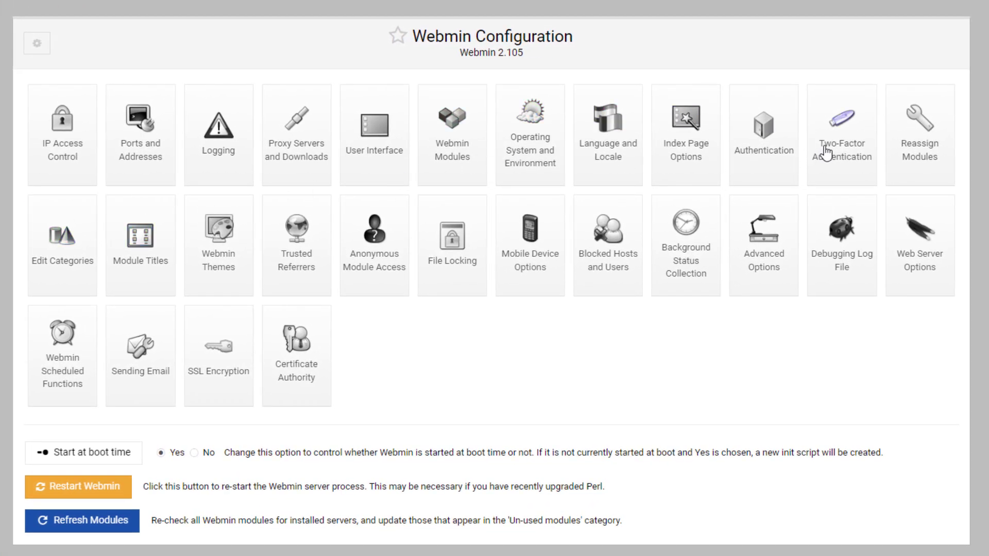
pyautogui.click(841, 135)
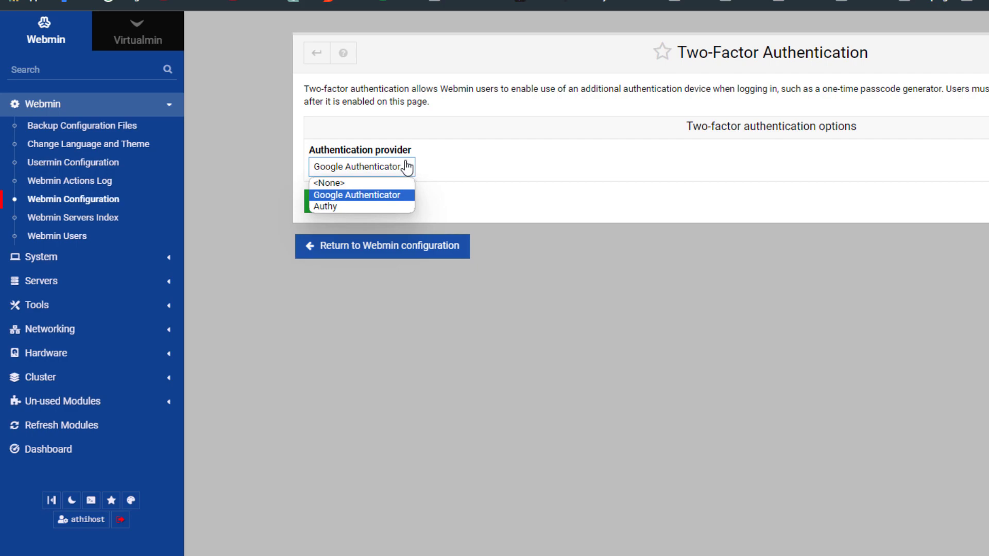
# Save Google Authenticator as the Webmin authentication provider.
pyautogui.click(357, 194)
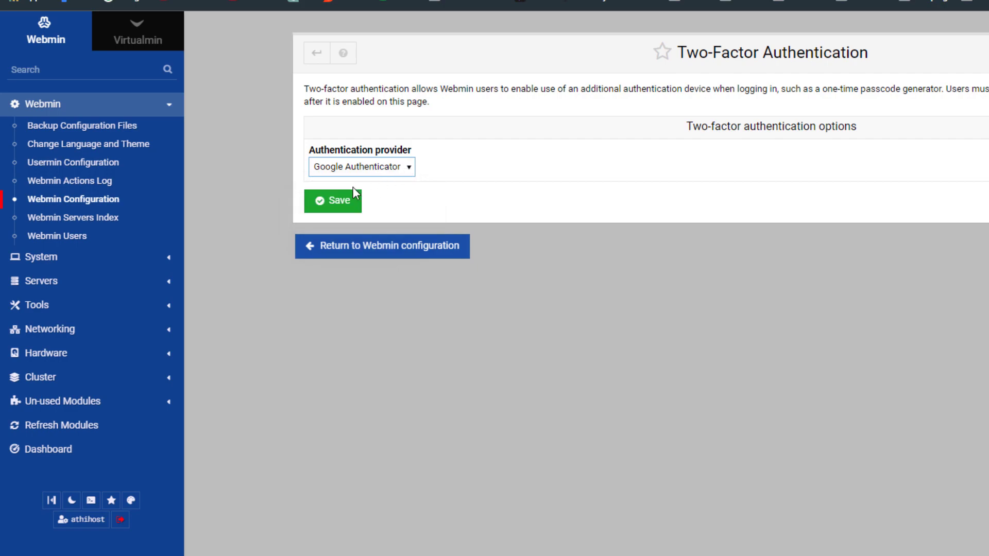
pyautogui.click(332, 200)
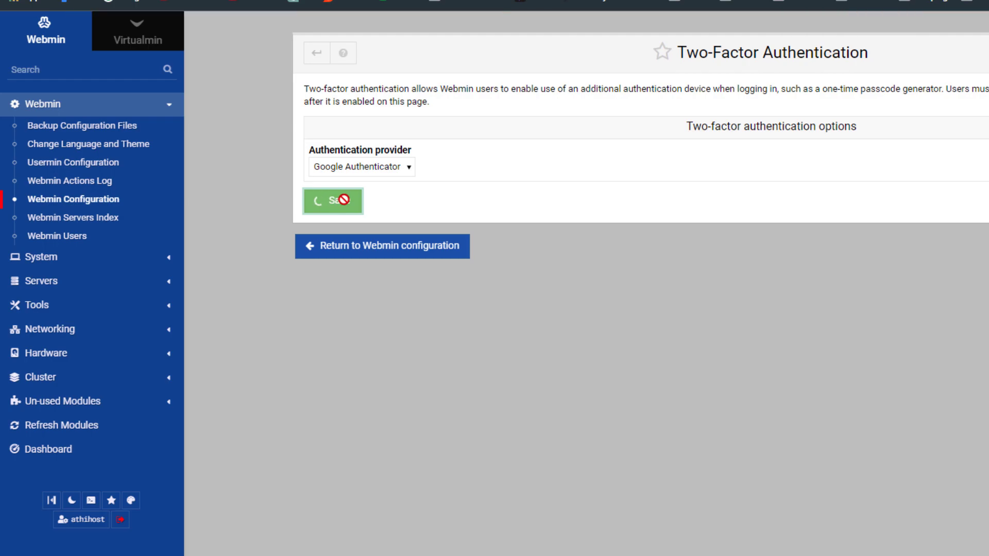
pyautogui.click(381, 247)
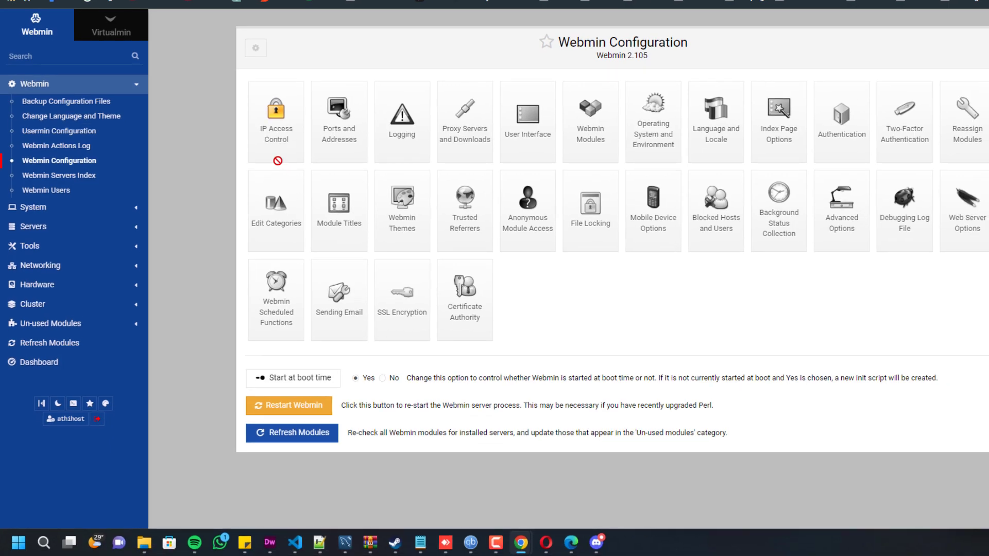
# On root's user page, expand Security and limits options and choose Enable Two-Factor For User.
pyautogui.click(111, 28)
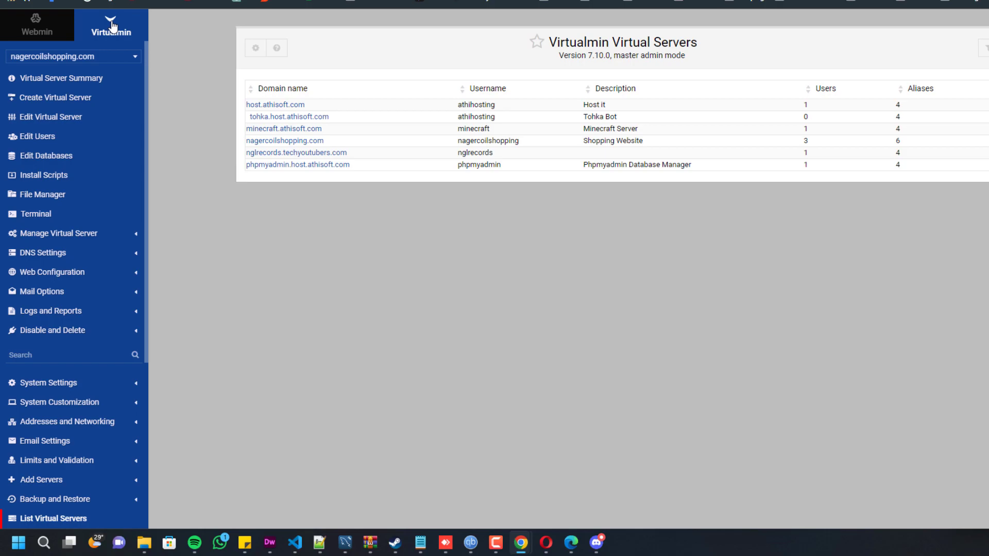
pyautogui.scroll(-3)
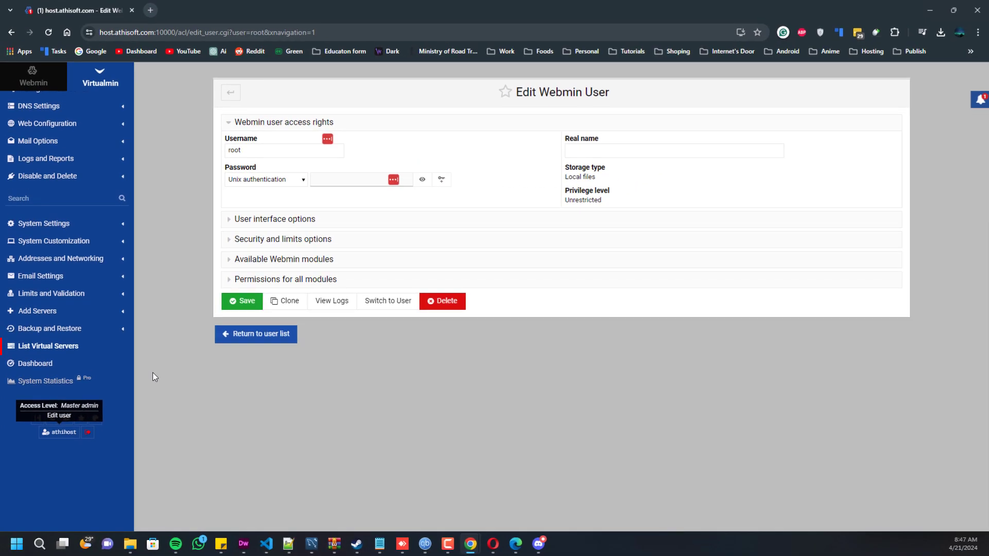
pyautogui.moveTo(186, 310)
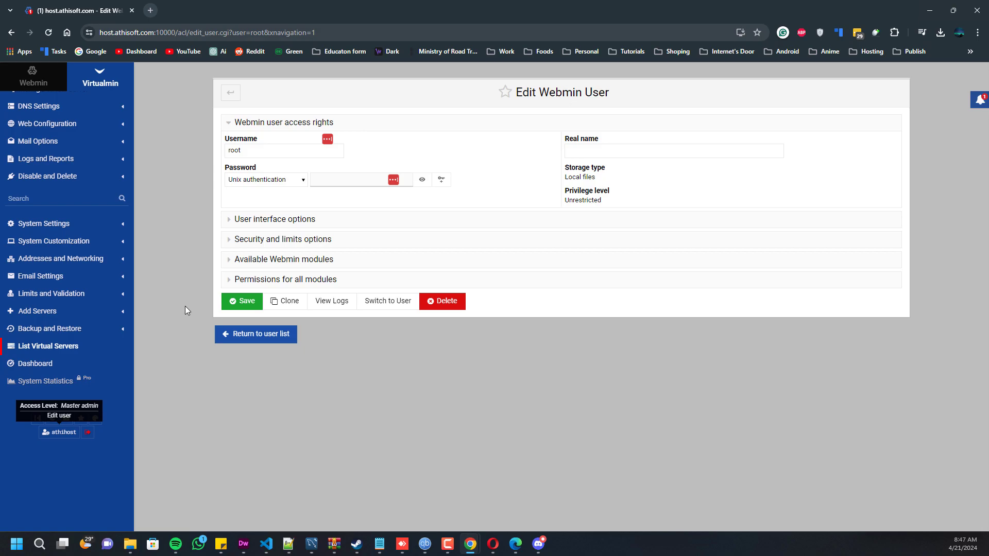
pyautogui.moveTo(222, 260)
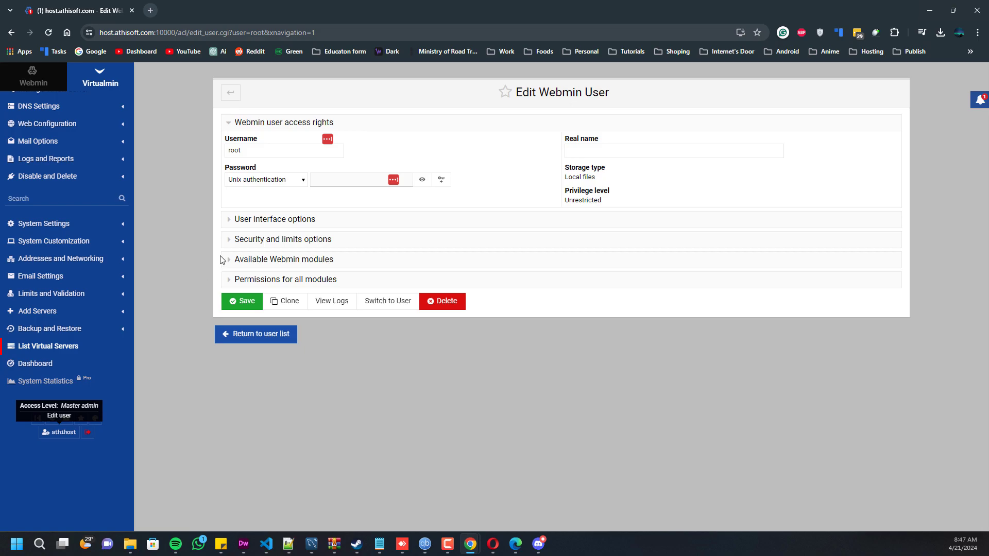
pyautogui.click(281, 239)
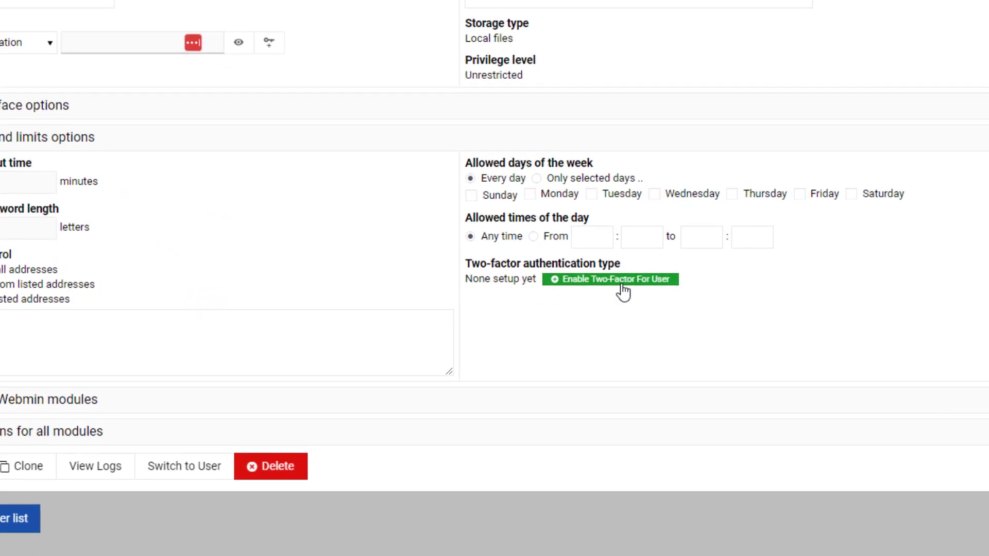
pyautogui.click(610, 278)
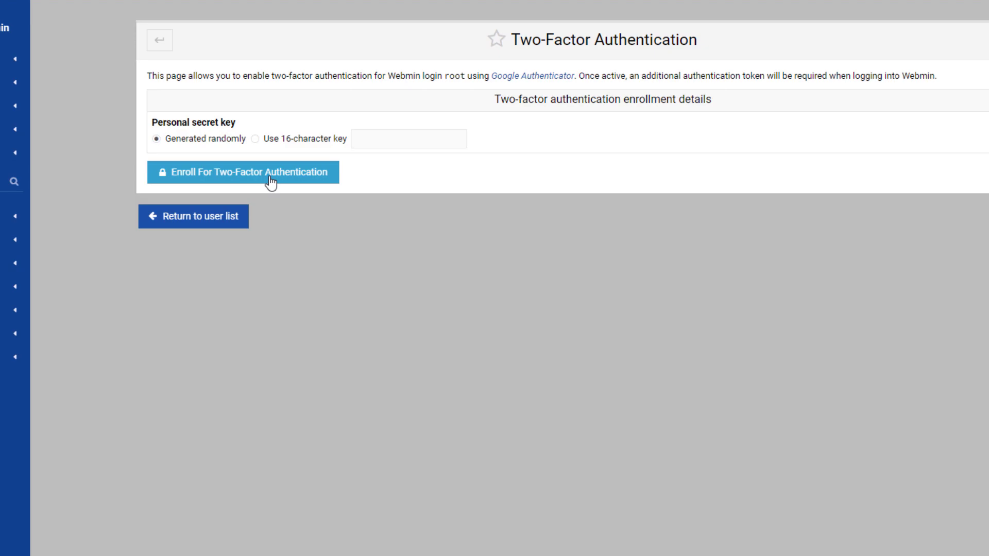
# Enroll root for two-factor authentication with a randomly generated secret key.
pyautogui.click(242, 172)
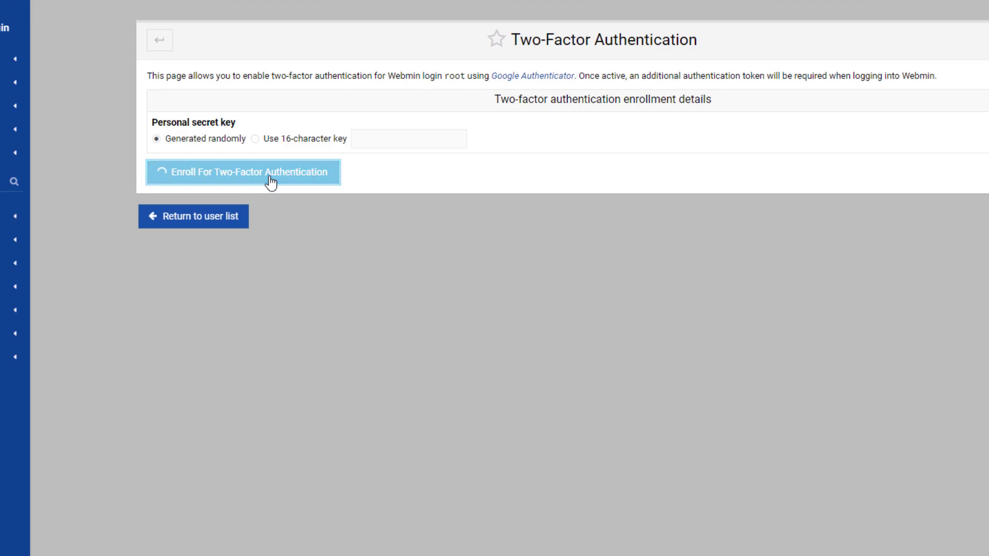
pyautogui.click(242, 172)
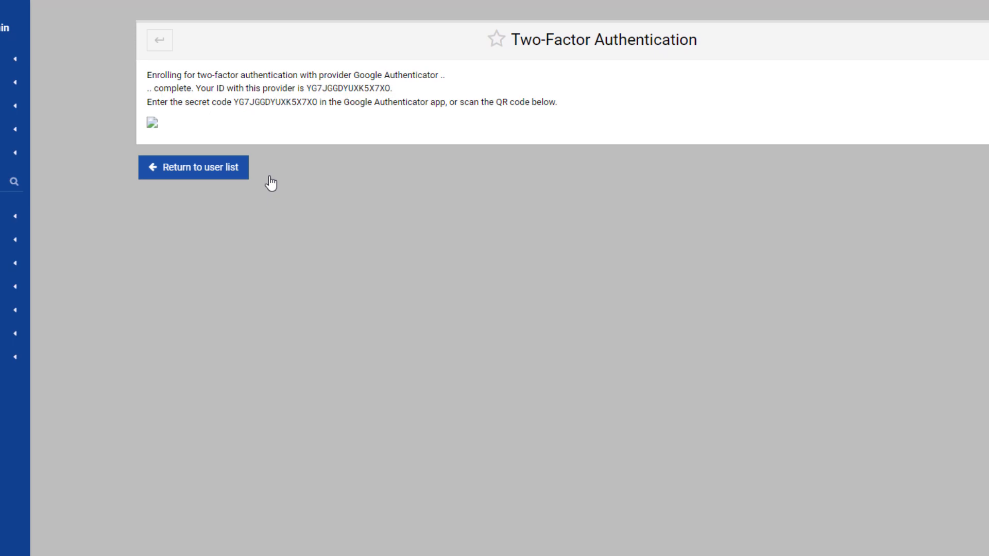
pyautogui.moveTo(244, 129)
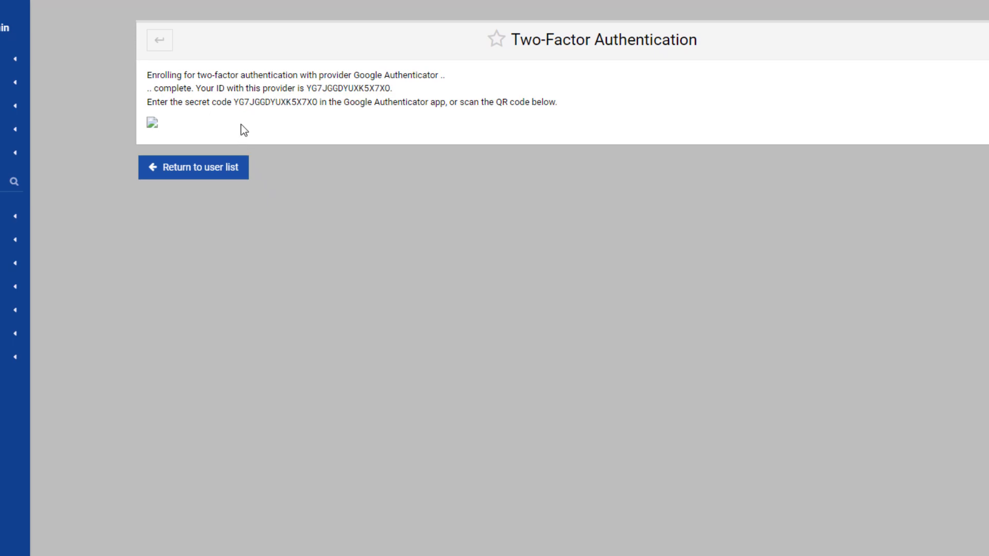
pyautogui.moveTo(154, 136)
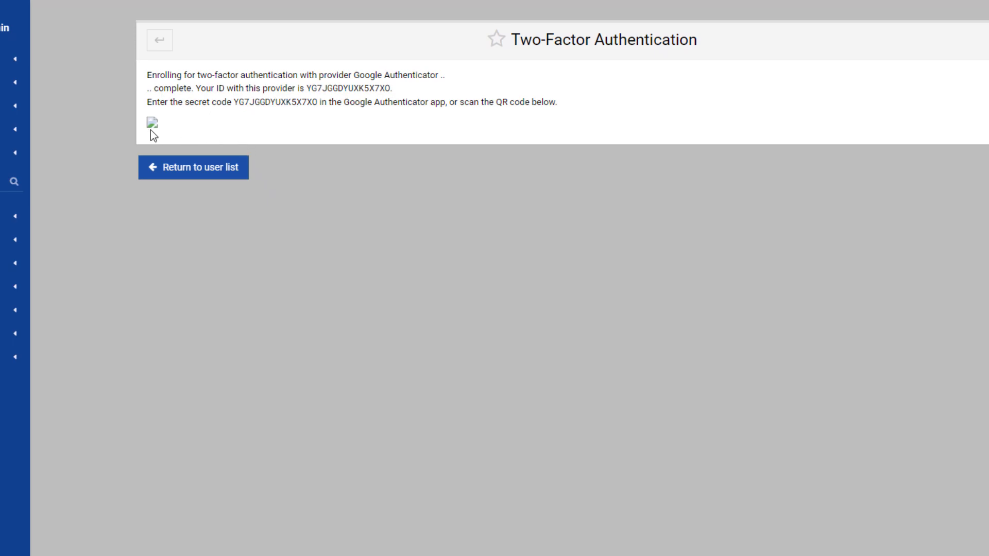
pyautogui.moveTo(407, 107)
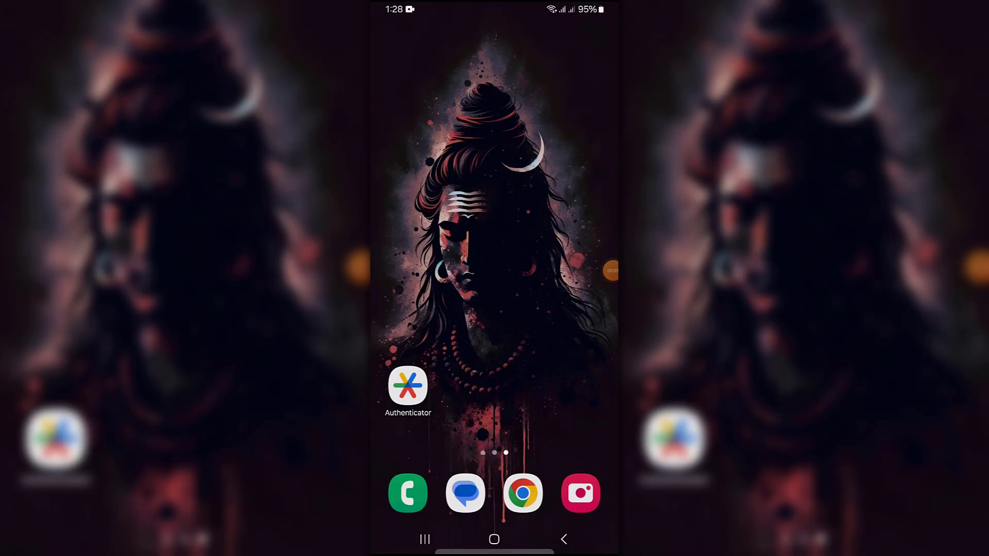
# Launch the Authenticator app from the Android home screen.
pyautogui.click(407, 385)
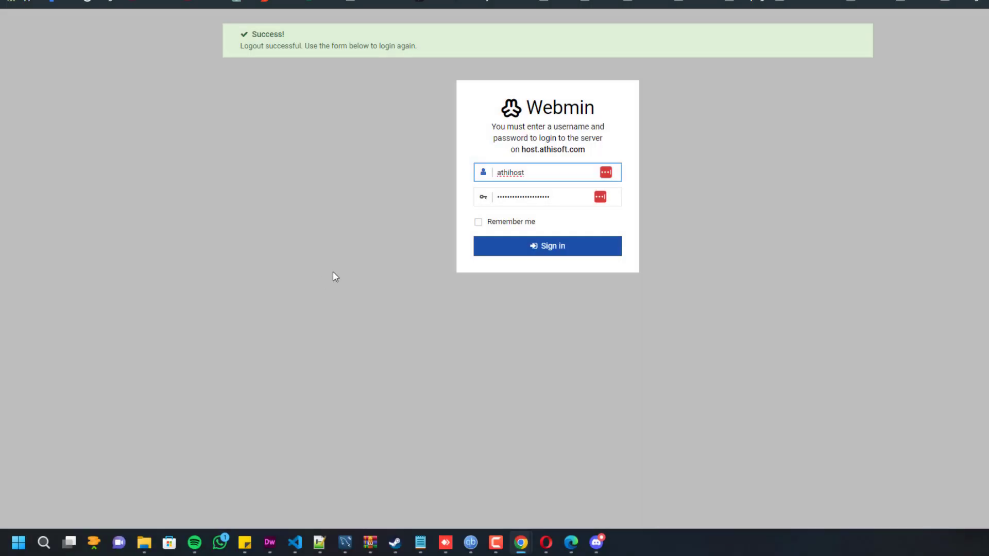
pyautogui.moveTo(521, 233)
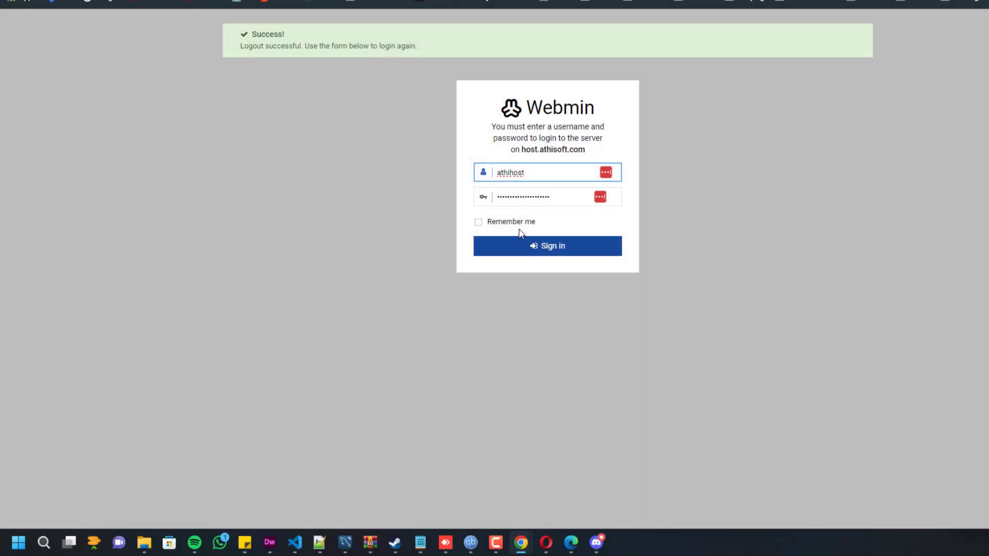
# Sign in with Remember me ticked and submit a first token, which is rejected.
pyautogui.click(478, 221)
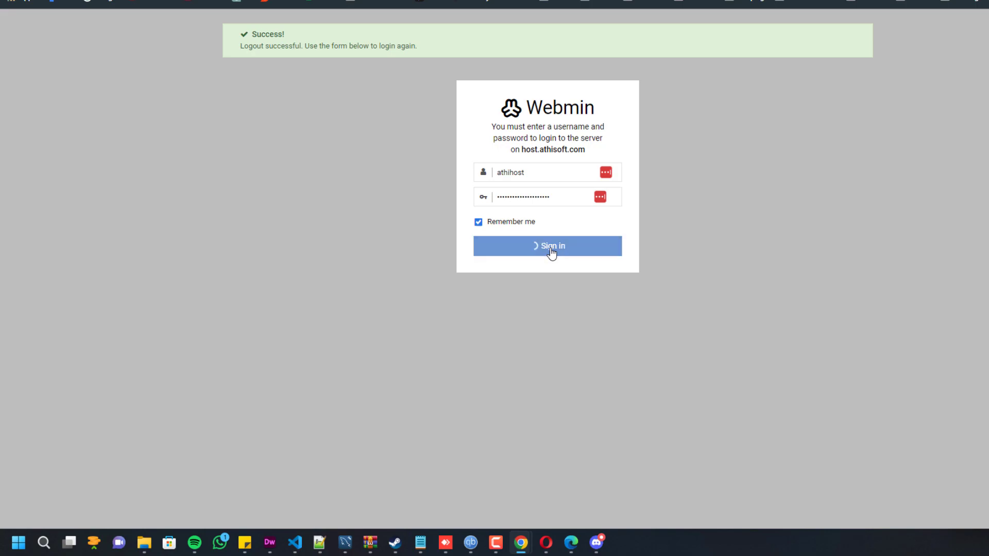
pyautogui.click(546, 246)
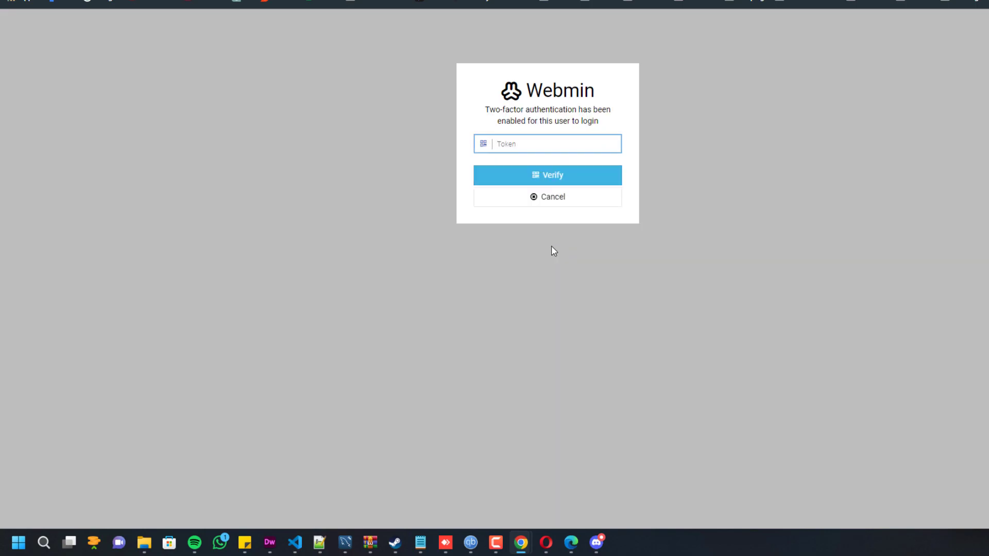
pyautogui.click(547, 143)
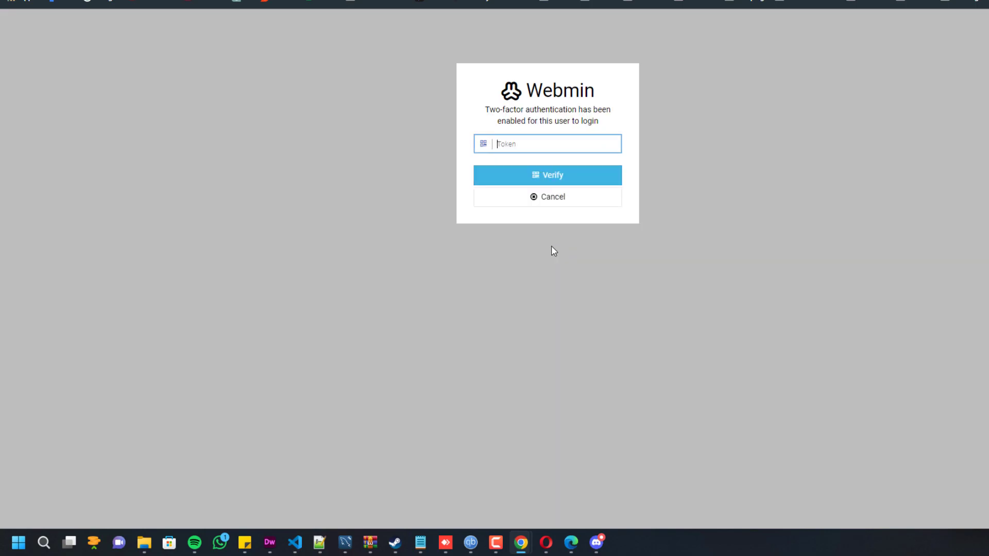
pyautogui.click(547, 174)
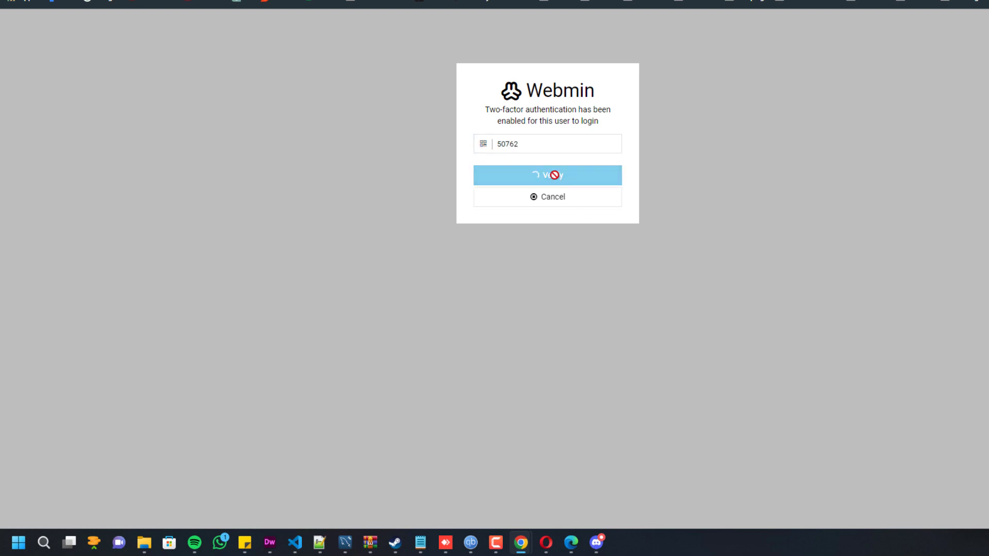
pyautogui.click(546, 174)
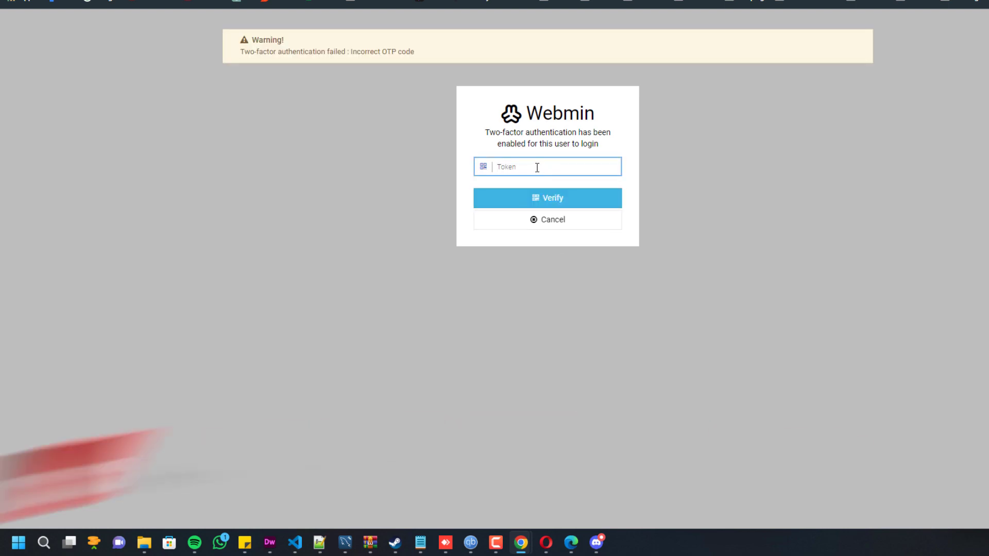
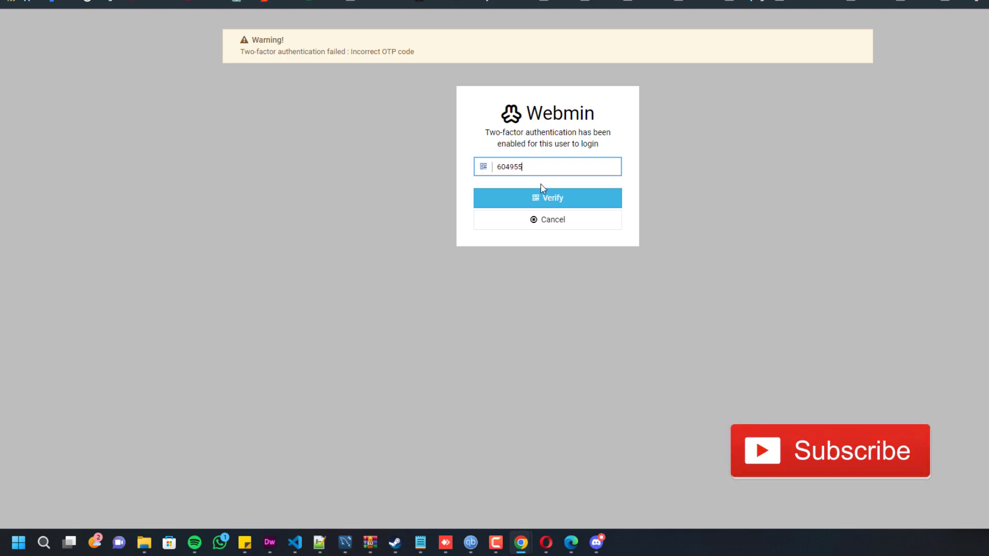
pyautogui.click(546, 197)
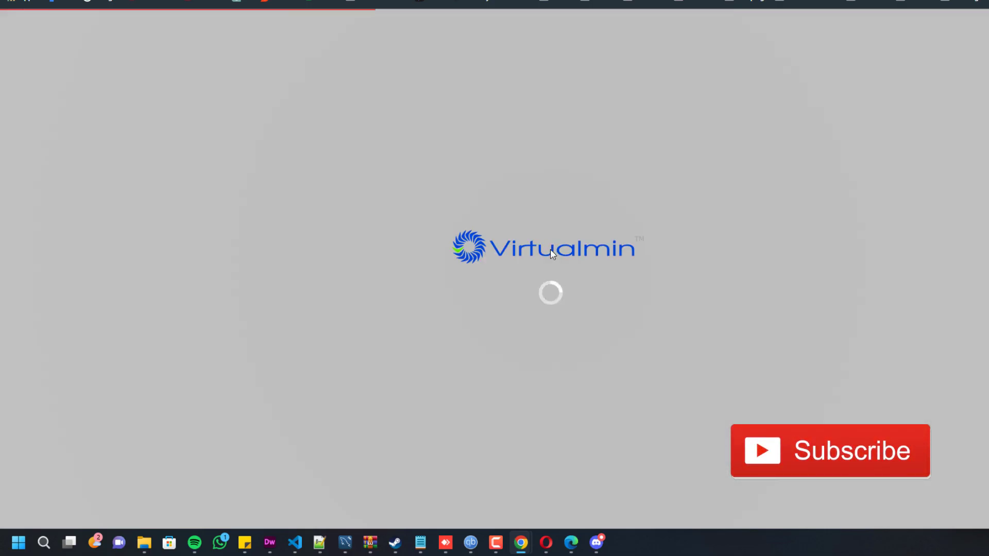